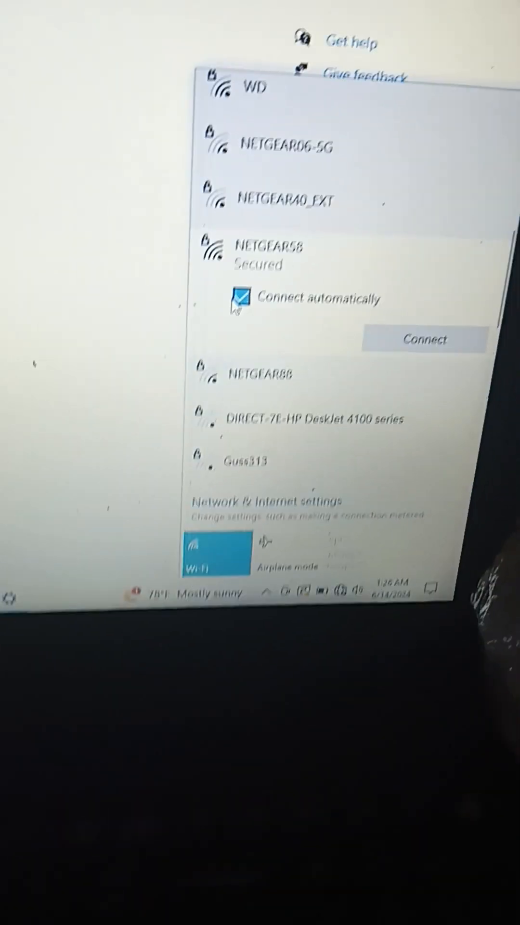
# Connect to NETGEAR58 with the entered network security key
pyautogui.click(238, 298)
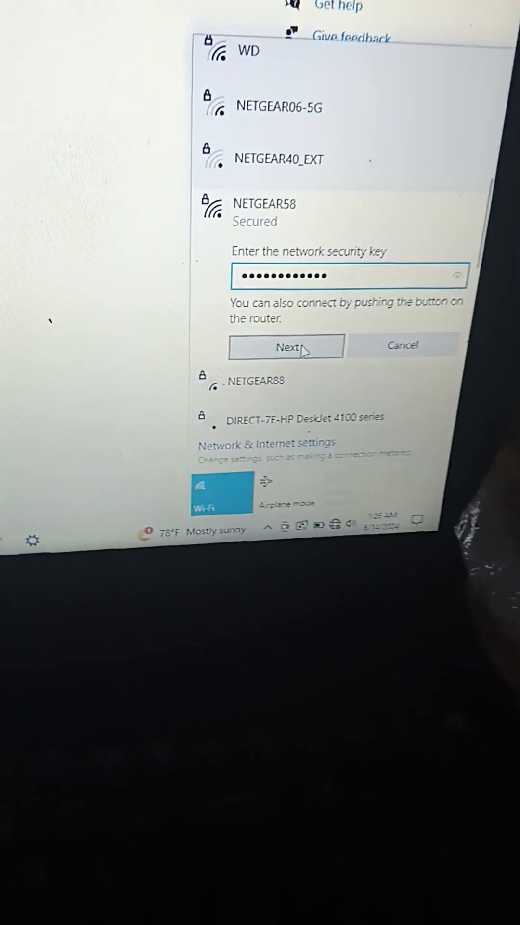
pyautogui.click(287, 347)
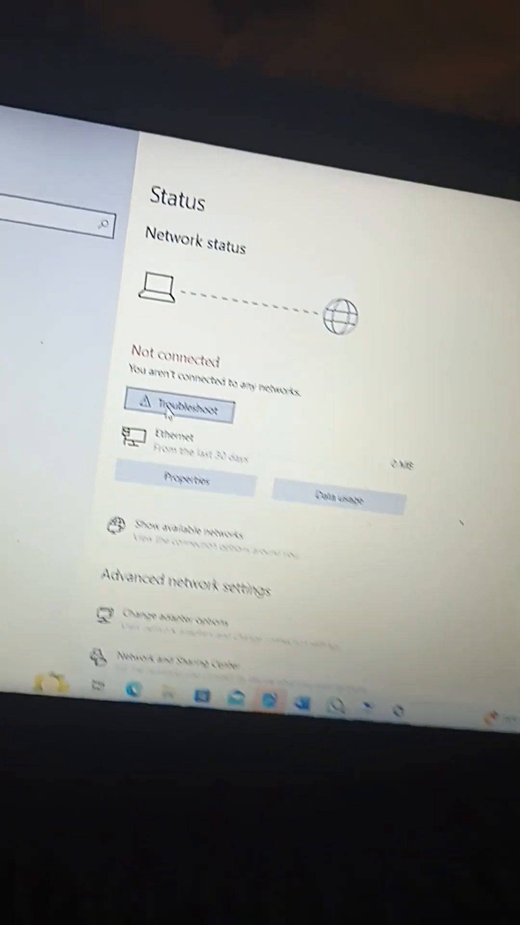
# Run the network troubleshooter from the Network & Internet Status page
pyautogui.click(177, 411)
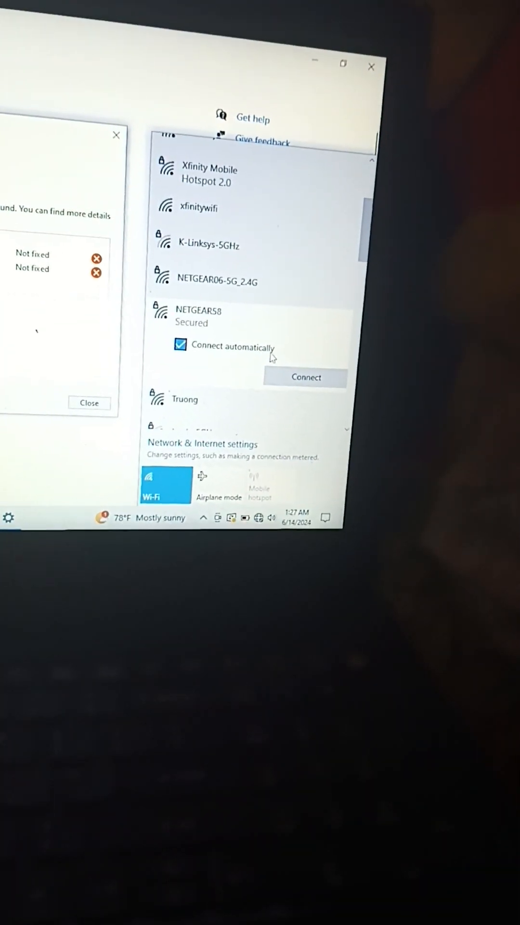
# Retry the NETGEAR58 connection and reach its security key prompt
pyautogui.click(305, 377)
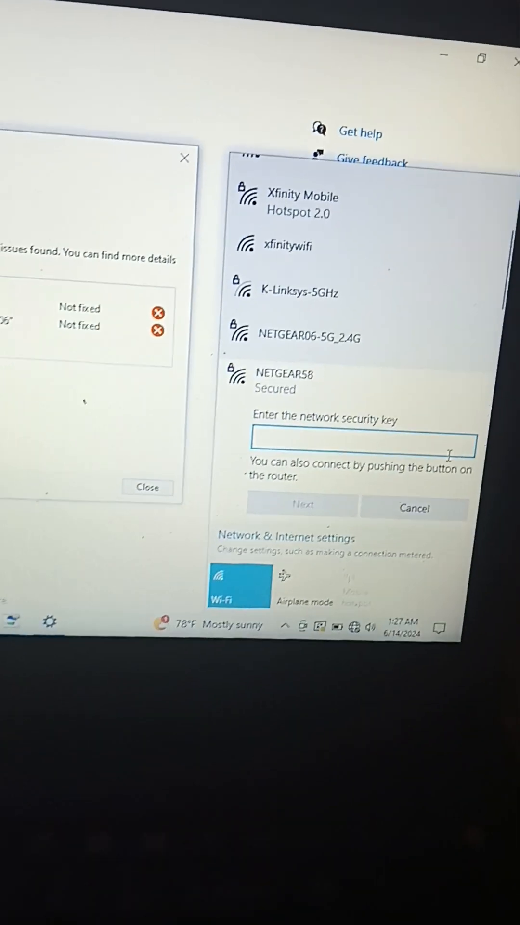
pyautogui.click(300, 506)
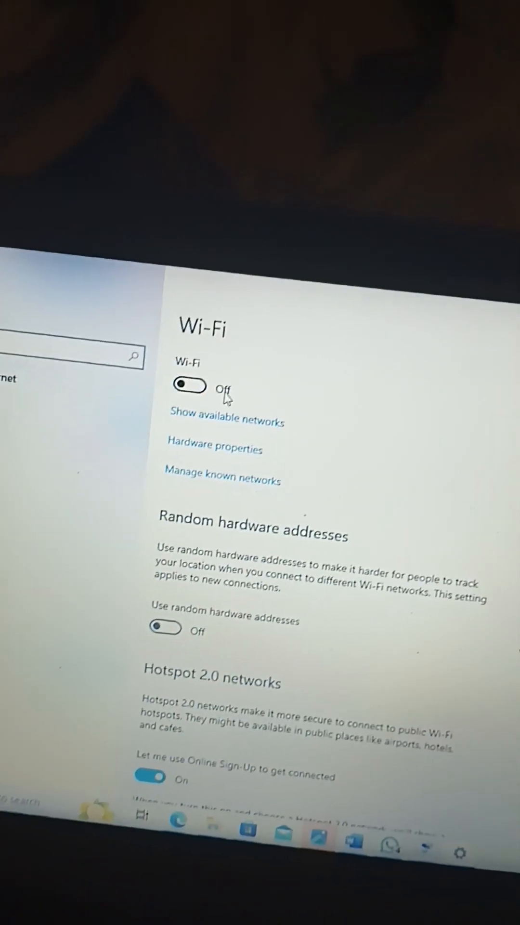
# Attempt to switch Wi-Fi on and return to the Wi-Fi settings page
pyautogui.click(190, 386)
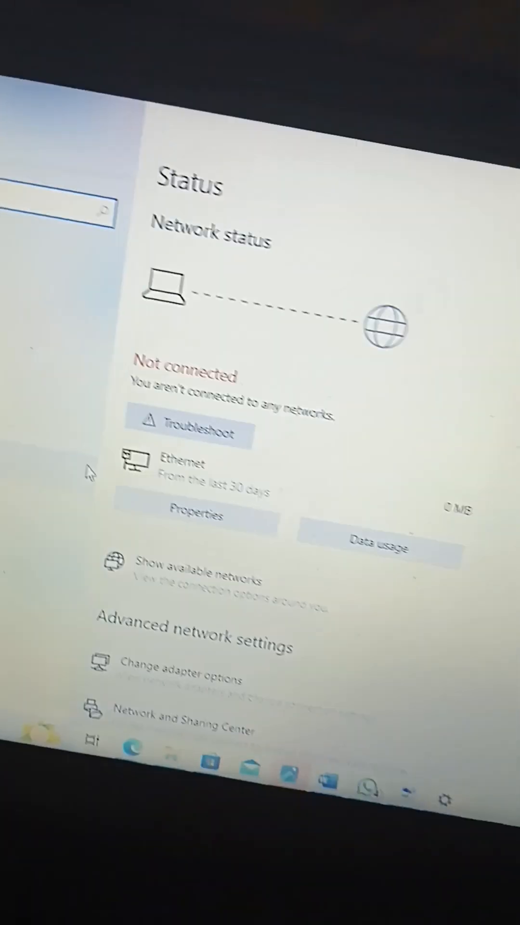
pyautogui.click(189, 431)
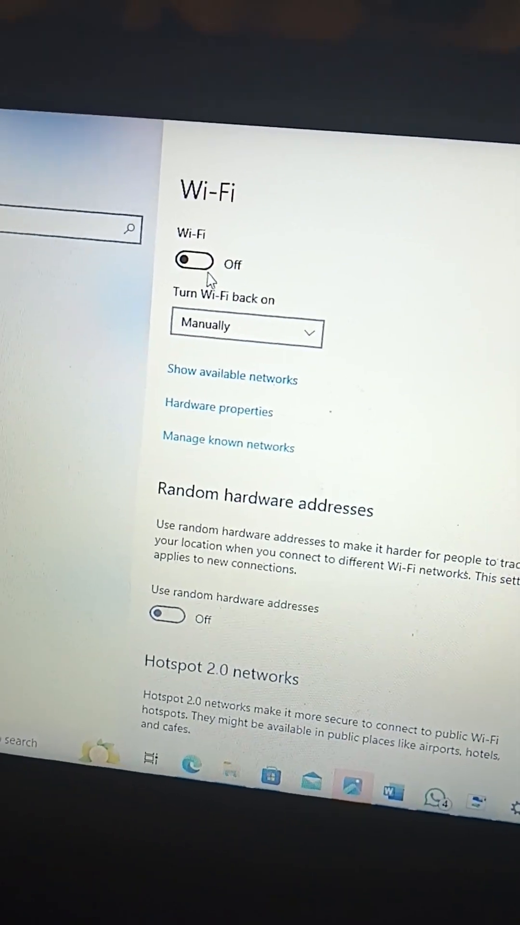
# Attempt to switch Wi-Fi back on from the Wi-Fi page
pyautogui.click(195, 261)
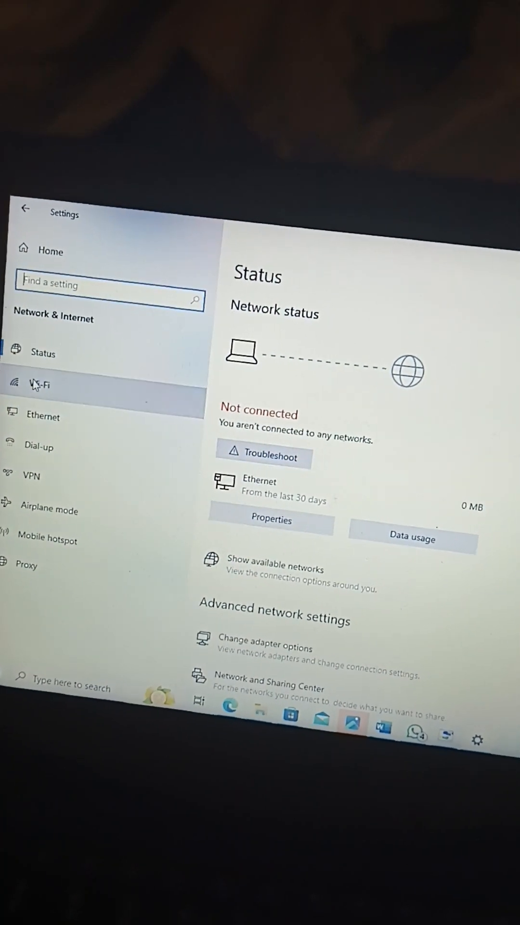
# Reach Change advanced sharing options from the Wi-Fi page's Related settings
pyautogui.click(41, 384)
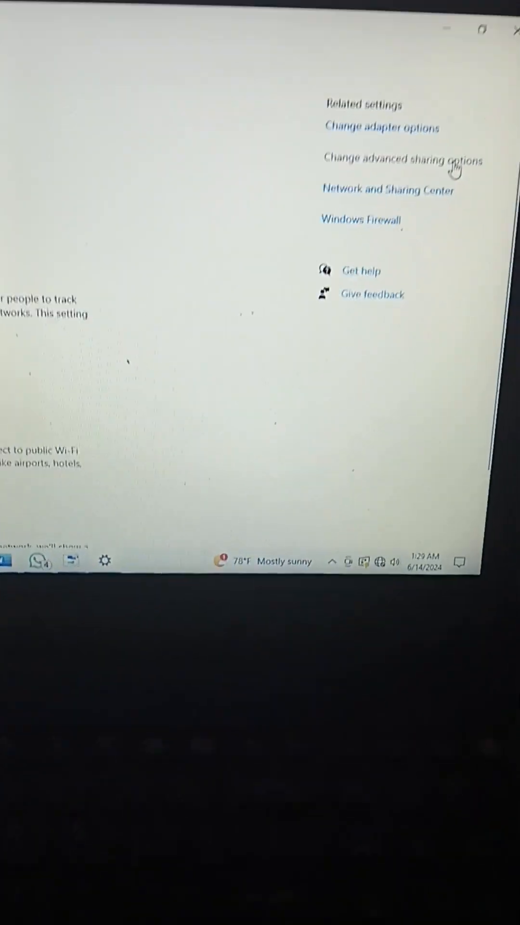
pyautogui.click(402, 160)
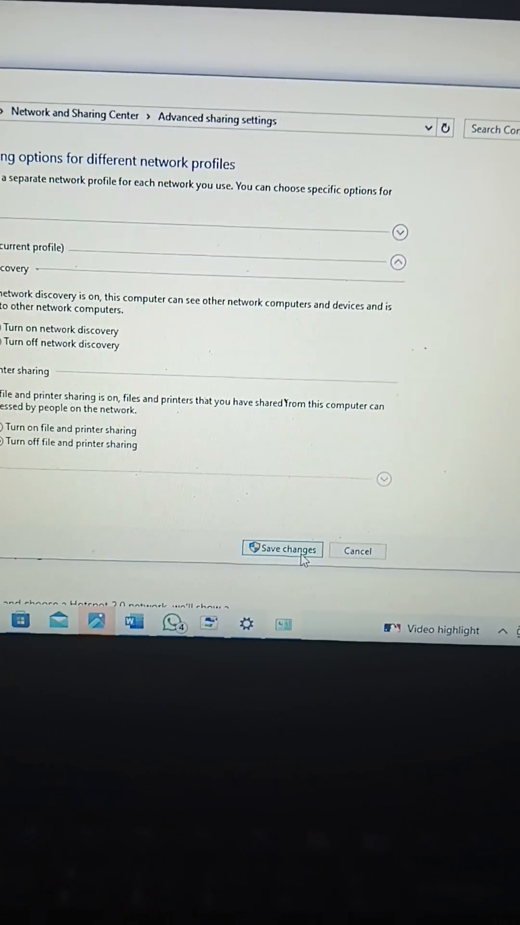
# Save network discovery and file and printer sharing turned on
pyautogui.click(283, 550)
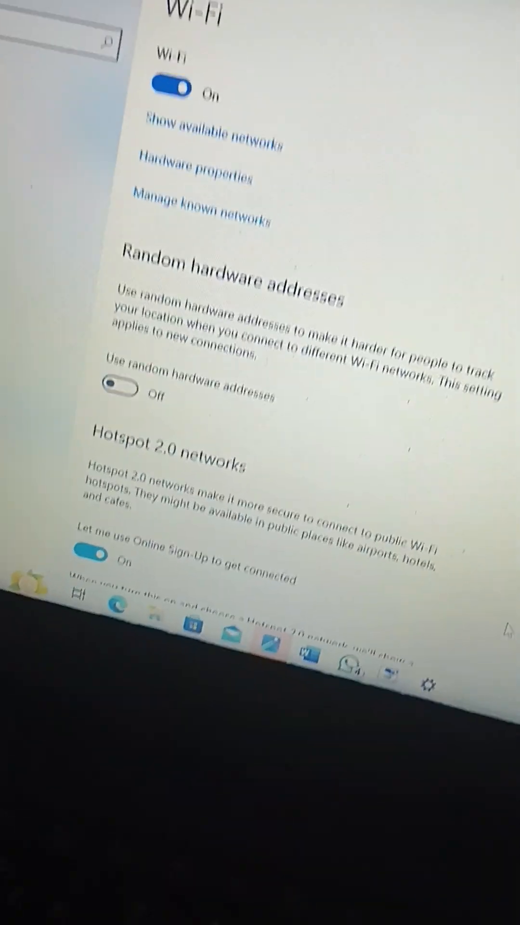